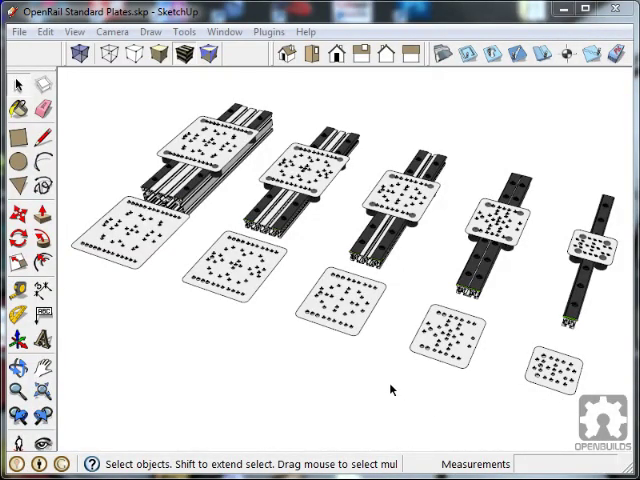
{"action": "mouse_move", "coordinate": [22, 375]}
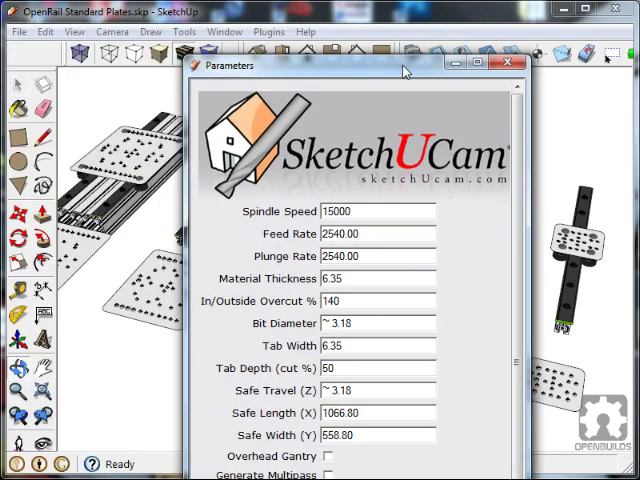
{"action": "mouse_move", "coordinate": [405, 78]}
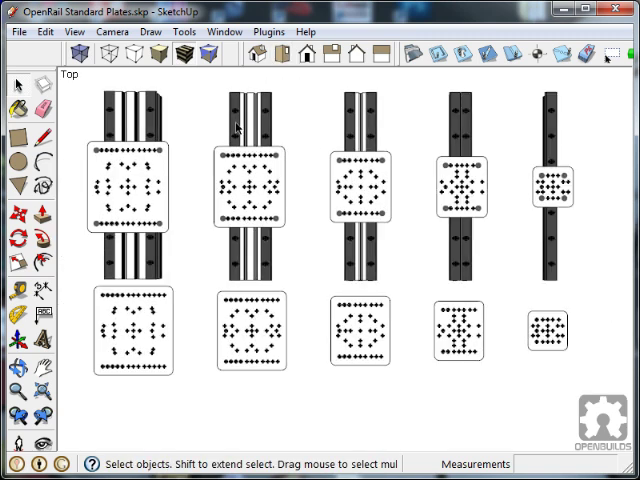
Step: Toggle scene tabs from the View menu, then hide the rails and their mounted plates
{"action": "left_click", "coordinate": [74, 31]}
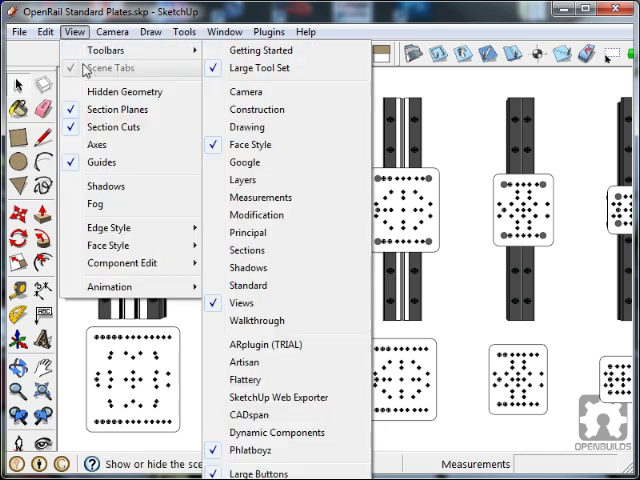
{"action": "left_click", "coordinate": [112, 31]}
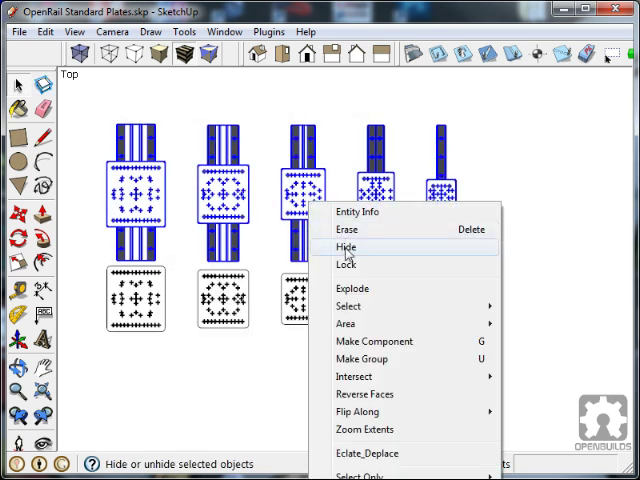
{"action": "left_click", "coordinate": [345, 247]}
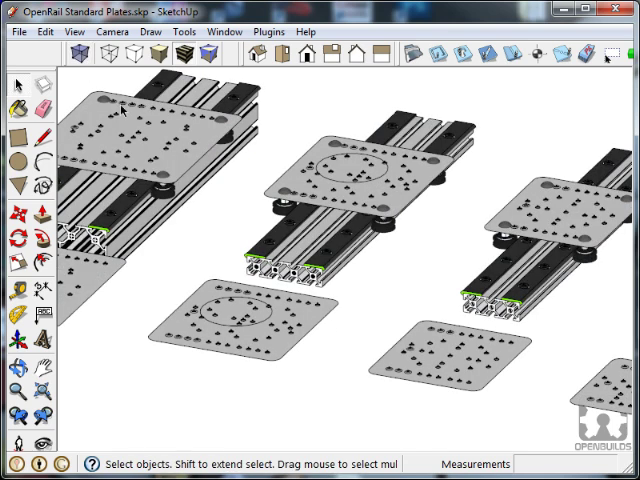
{"action": "mouse_move", "coordinate": [210, 291]}
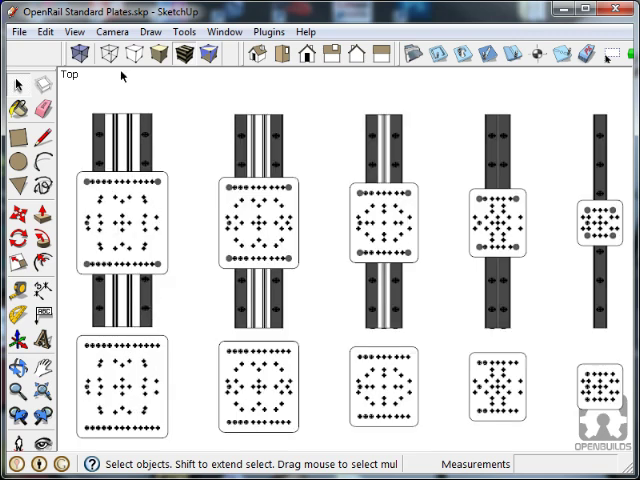
{"action": "mouse_move", "coordinate": [350, 97]}
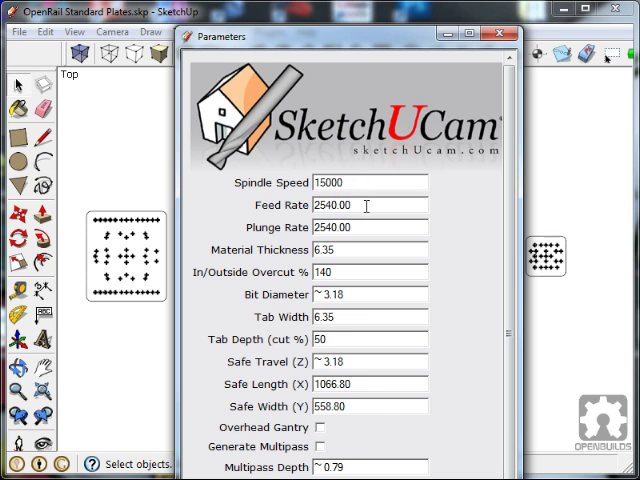
Step: Scroll through the SketchUCam Parameters dialog and close it
{"action": "scroll", "scroll_direction": "down", "scroll_amount": 3}
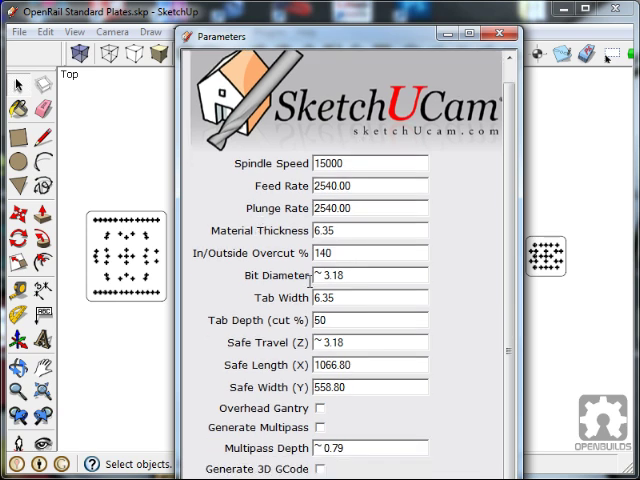
{"action": "mouse_move", "coordinate": [382, 240]}
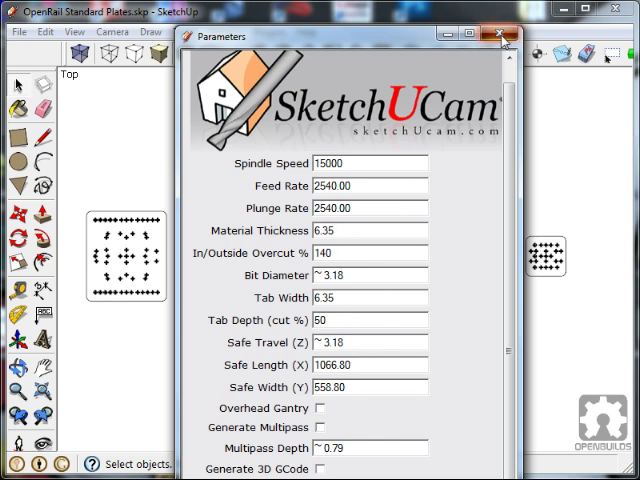
{"action": "left_click", "coordinate": [502, 36]}
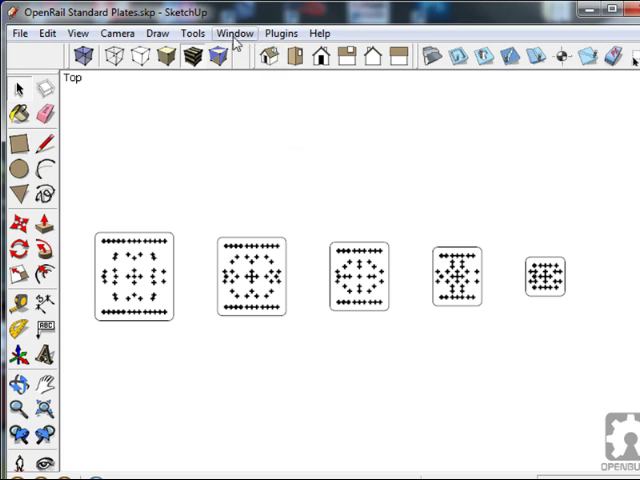
Step: Confirm Model Info units are decimal inches at 0.00 precision, then close Model Info
{"action": "left_click", "coordinate": [235, 33]}
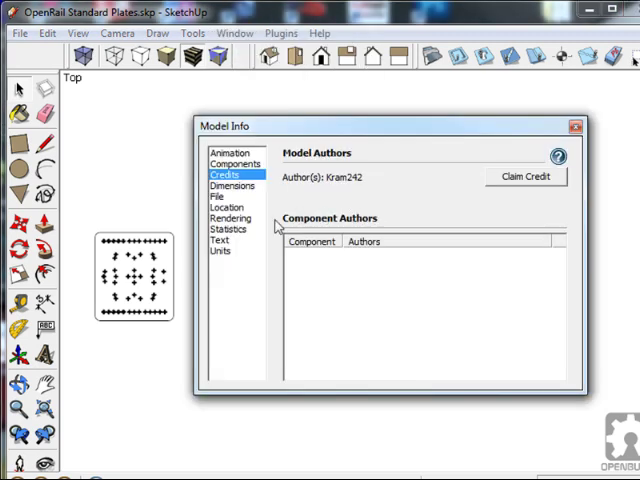
{"action": "left_click", "coordinate": [220, 251]}
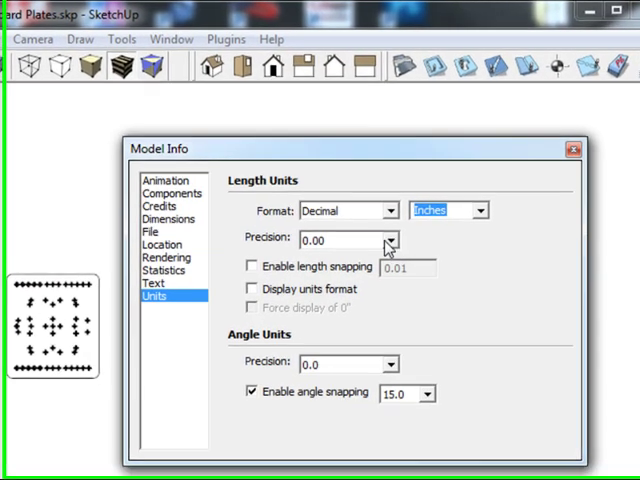
{"action": "left_click", "coordinate": [388, 240]}
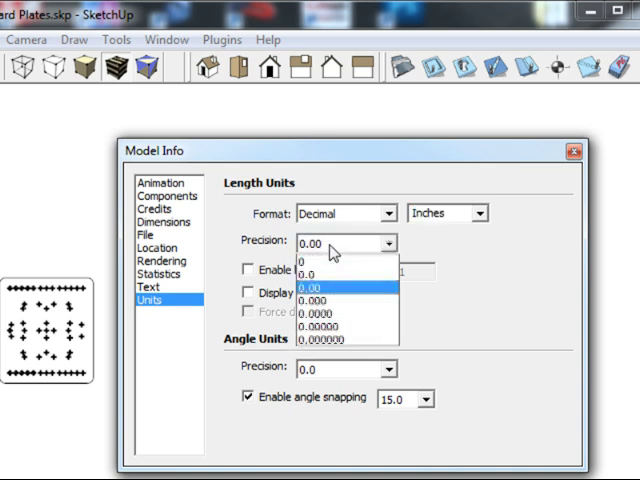
{"action": "left_click", "coordinate": [329, 290]}
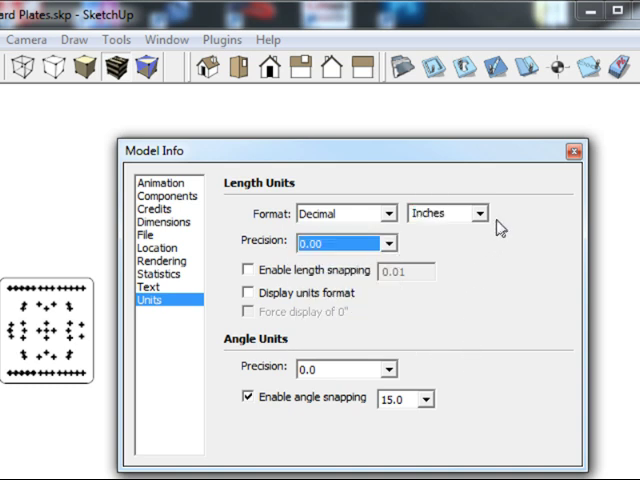
{"action": "left_click", "coordinate": [572, 150]}
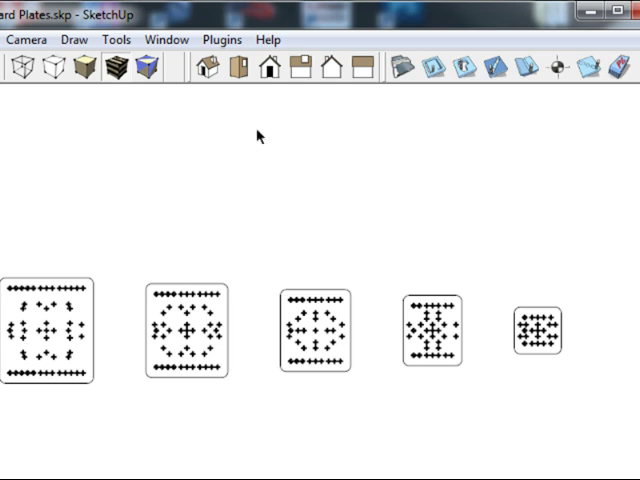
{"action": "mouse_move", "coordinate": [235, 72]}
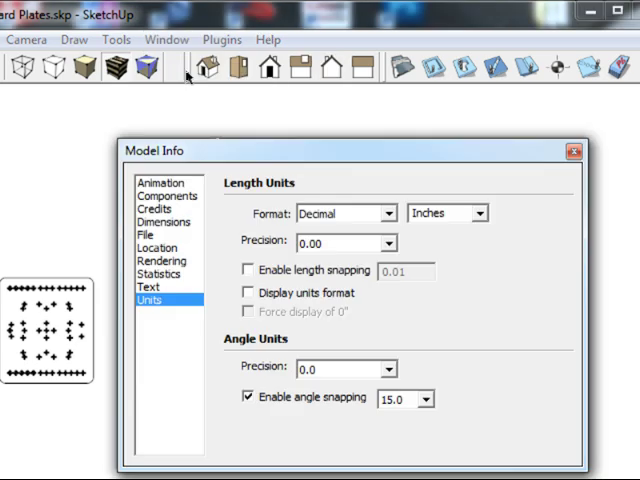
{"action": "mouse_move", "coordinate": [529, 174]}
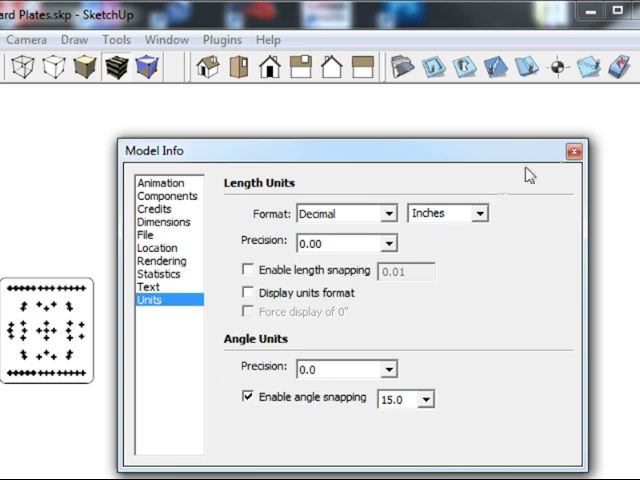
{"action": "left_click", "coordinate": [573, 151]}
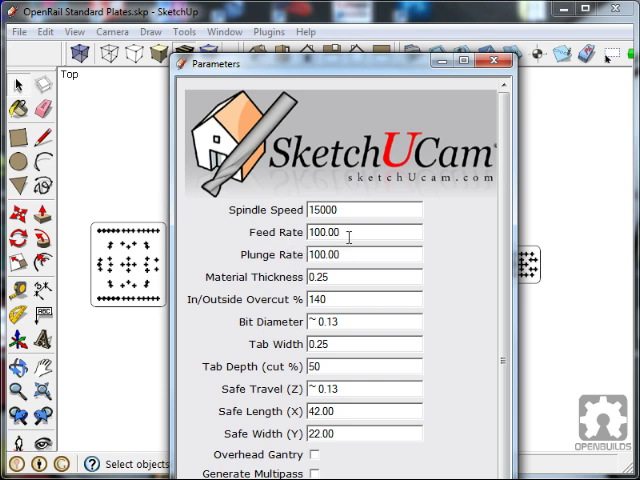
{"action": "mouse_move", "coordinate": [352, 235]}
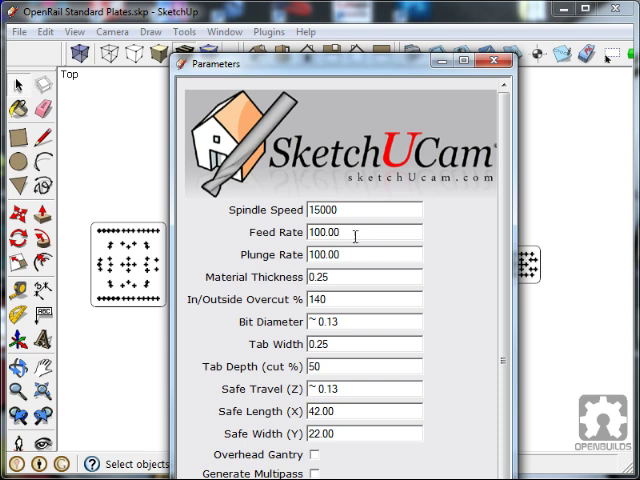
Step: Set overcut to 130% and material thickness, bit diameter, tab width, safe travel to .125
{"action": "type", "text": "80"}
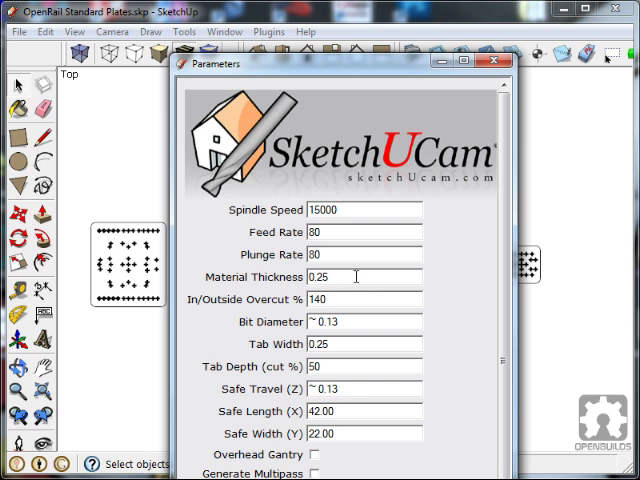
{"action": "mouse_move", "coordinate": [347, 292]}
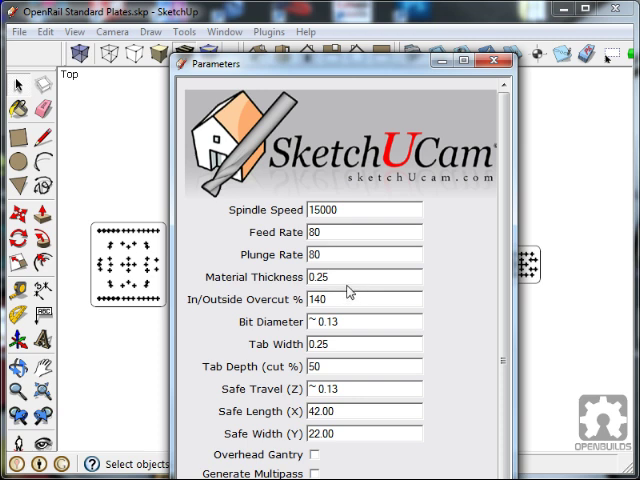
{"action": "type", "text": ".12"}
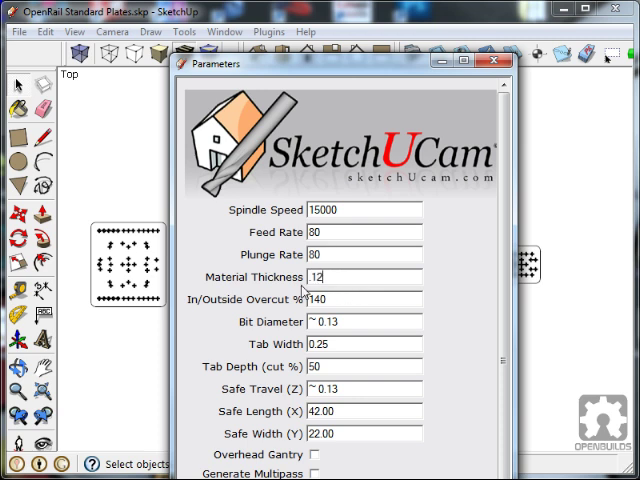
{"action": "type", "text": "5"}
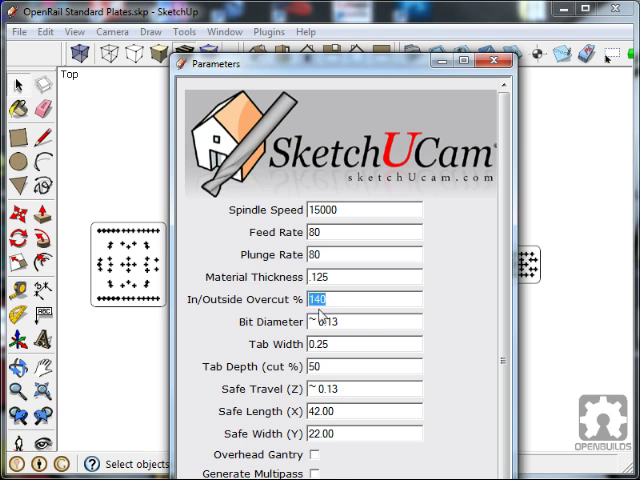
{"action": "type", "text": "98"}
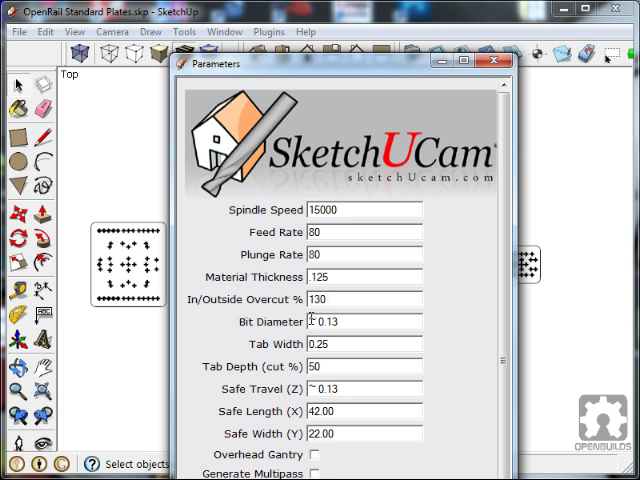
{"action": "left_click", "coordinate": [345, 322]}
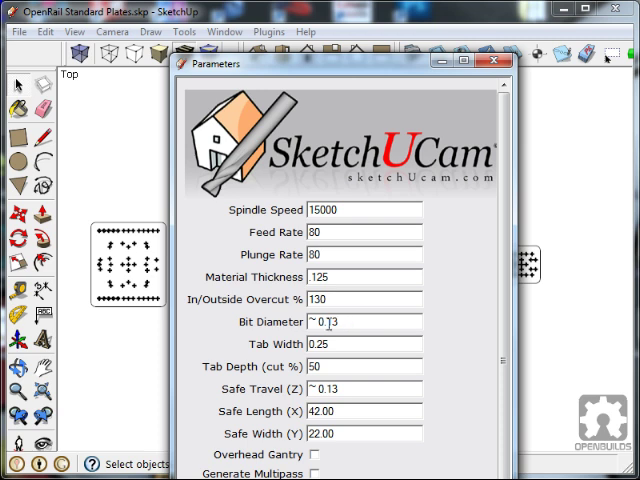
{"action": "double_click", "coordinate": [324, 322]}
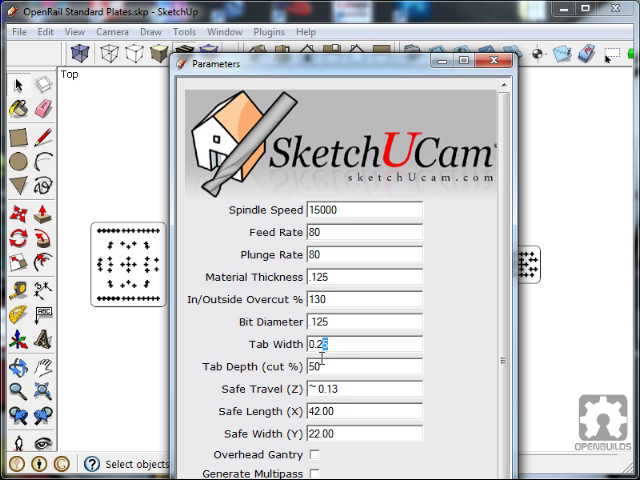
{"action": "type", "text": "0.125"}
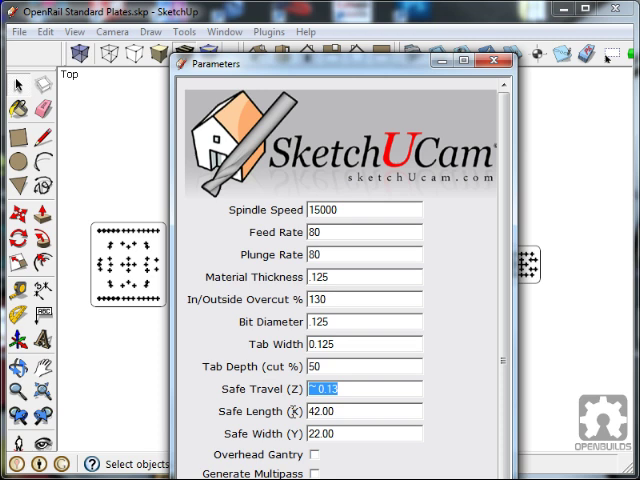
{"action": "type", "text": ".125"}
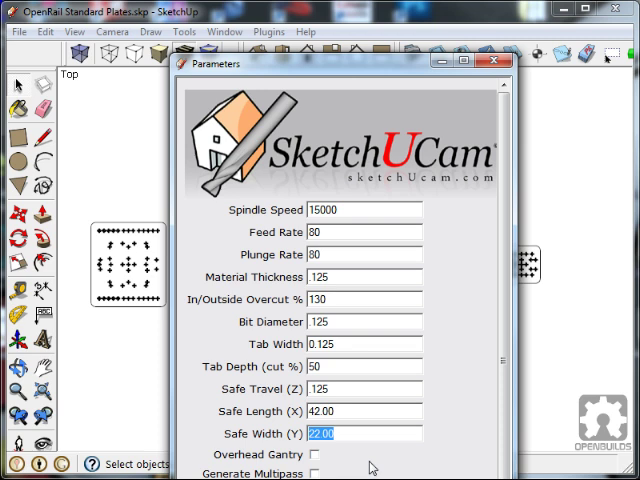
Step: Enable Overhead Gantry, set a 24 by 12 safe area and .0625 multipass depth
{"action": "left_click", "coordinate": [365, 411]}
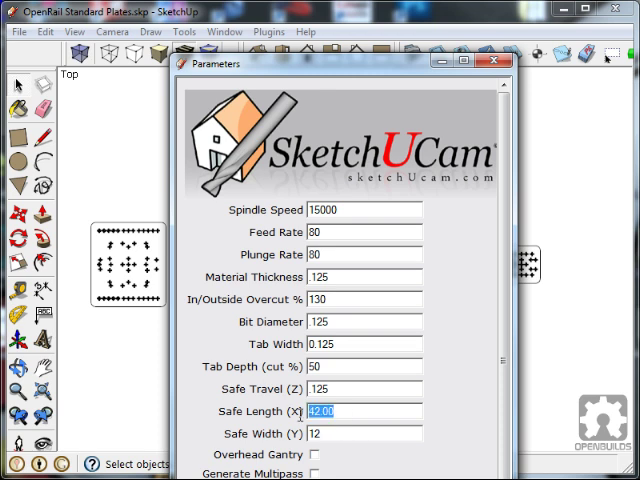
{"action": "type", "text": "24"}
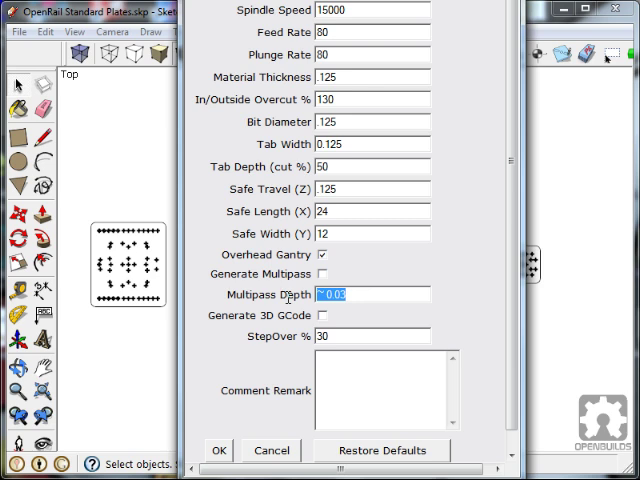
{"action": "type", "text": "0625"}
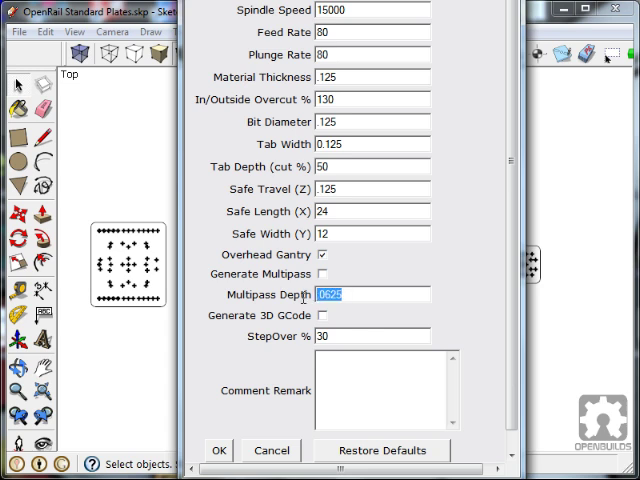
{"action": "type", "text": "1/"}
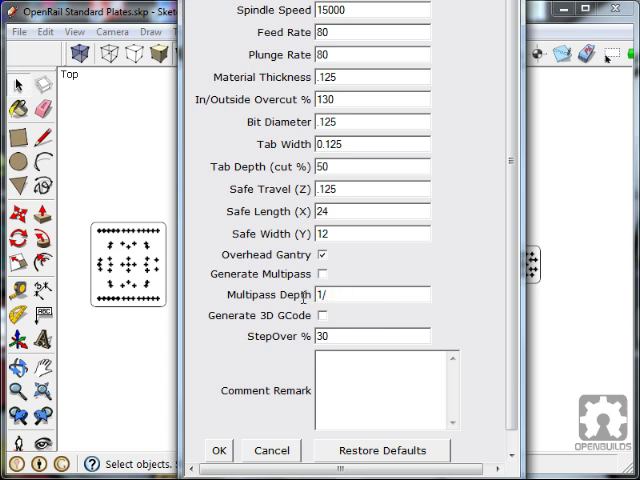
{"action": "type", "text": "16"}
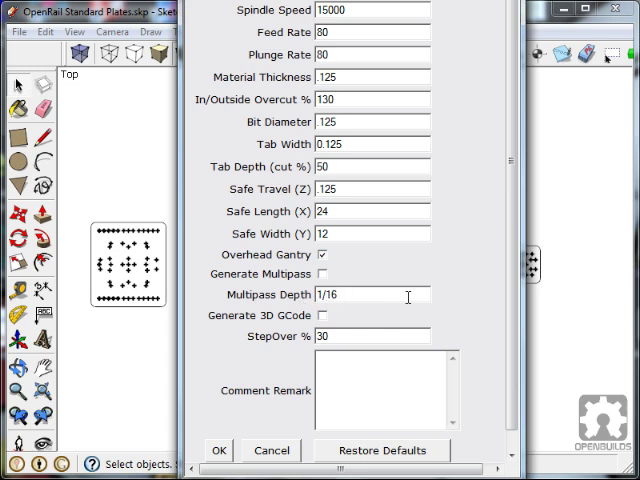
{"action": "type", "text": "0625"}
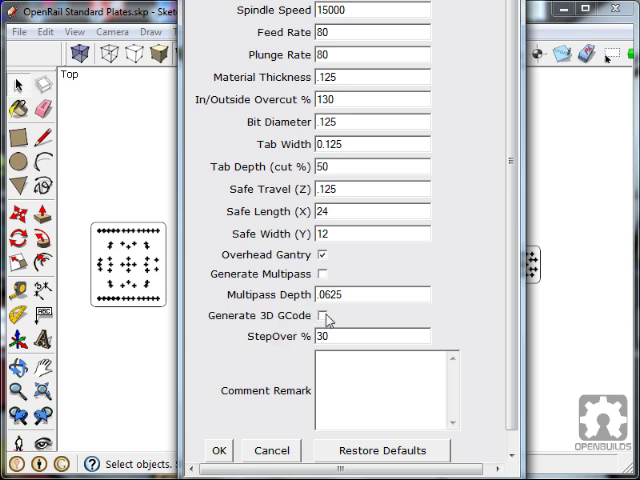
{"action": "mouse_move", "coordinate": [267, 380]}
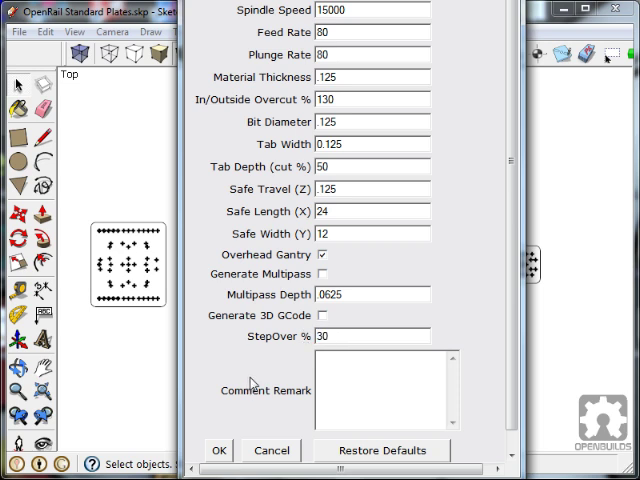
{"action": "mouse_move", "coordinate": [252, 384]}
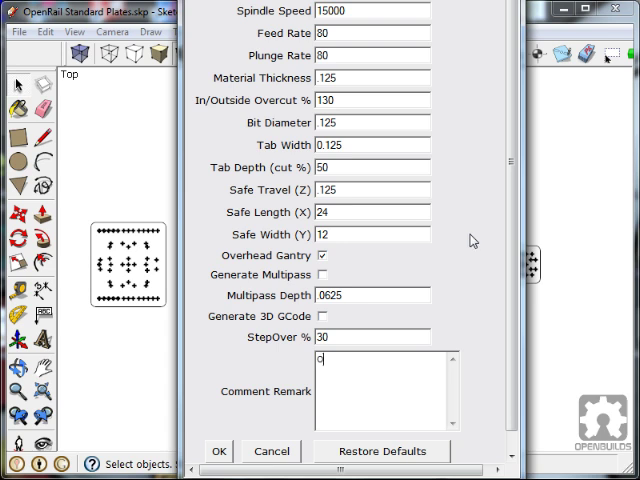
Step: Enter 'OpenRail Plates' as the SketchUCam comment remark, correcting the typo
{"action": "type", "text": "OpenRai1,1"}
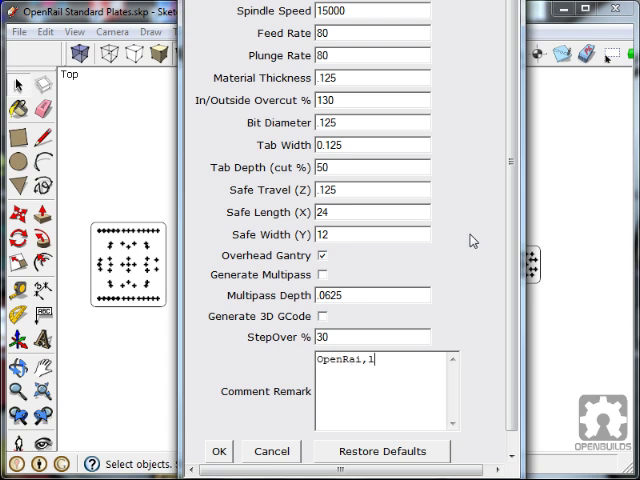
{"action": "key", "text": "BackSpace"}
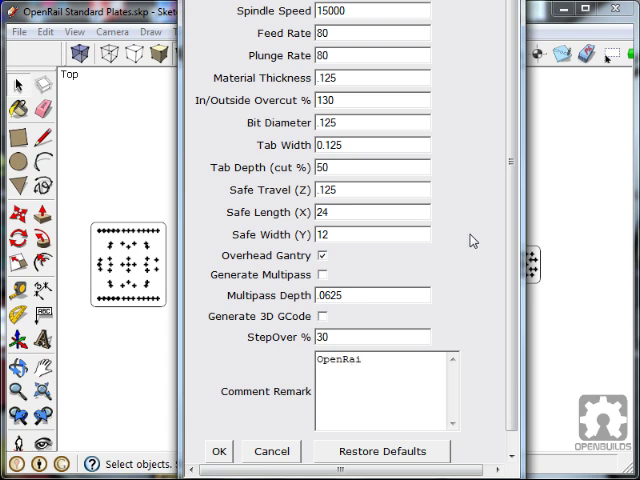
{"action": "left_click", "coordinate": [370, 360]}
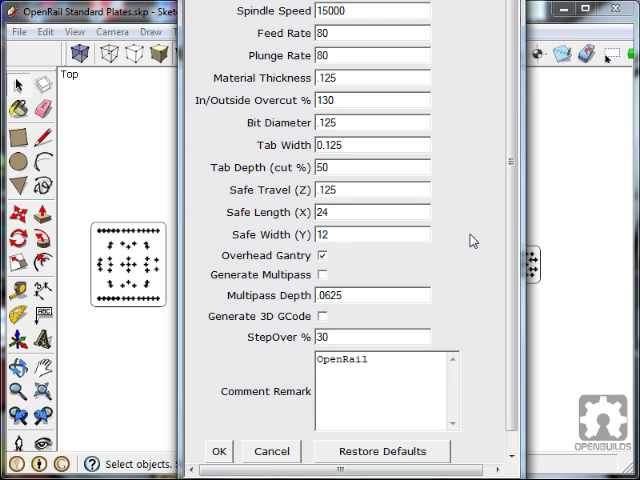
{"action": "type", "text": "Plates"}
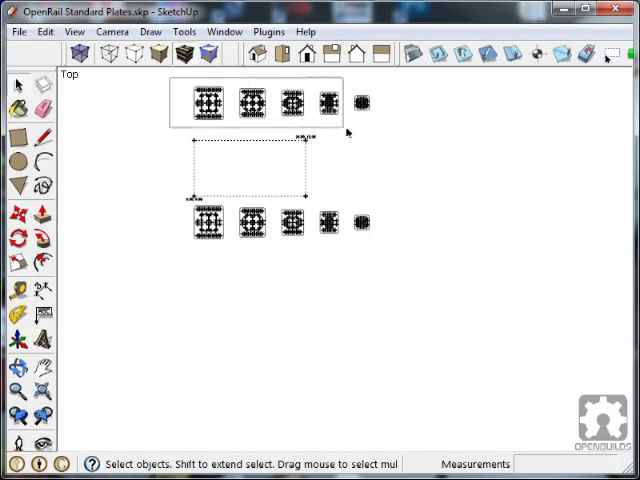
Step: Right-click in the model view after the parameters dialog closes
{"action": "right_click", "coordinate": [200, 100]}
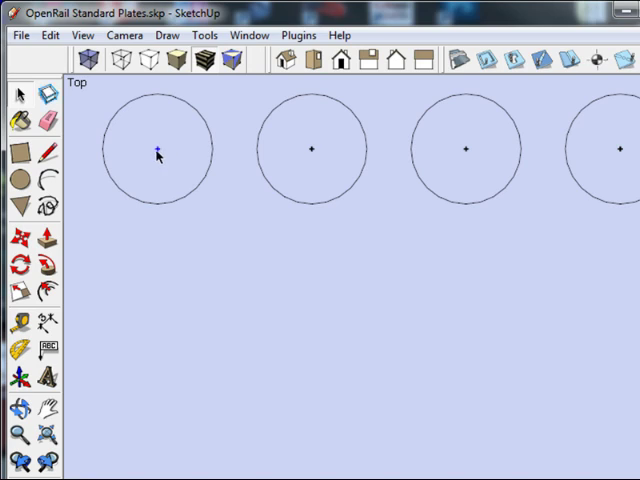
{"action": "mouse_move", "coordinate": [336, 213]}
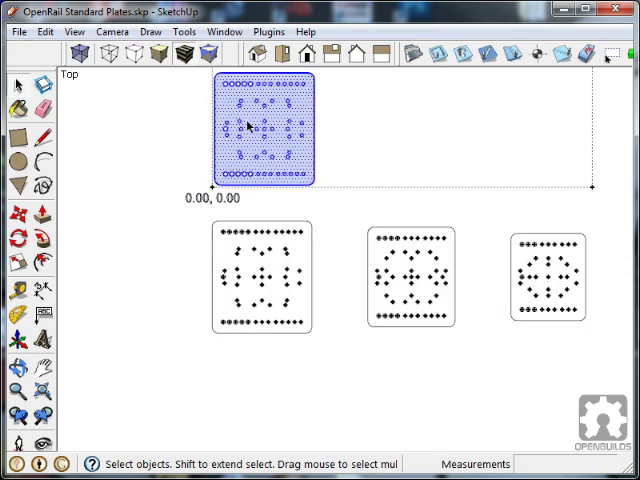
Step: Mark the selected plate at the origin with Phlat Edge > Inside Edge
{"action": "right_click", "coordinate": [248, 125]}
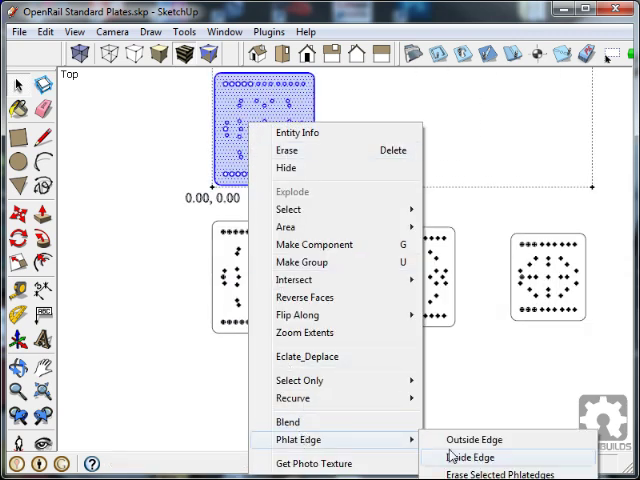
{"action": "left_click", "coordinate": [471, 457]}
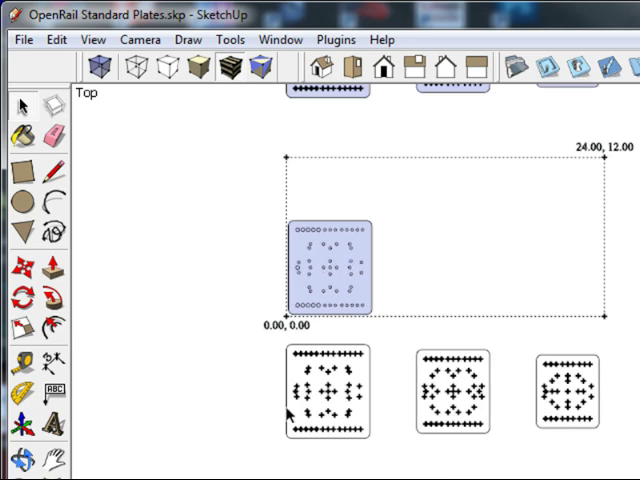
Step: Zoom the view over the plates and the 24 by 12 safe-area rectangle
{"action": "scroll", "scroll_direction": "down", "scroll_amount": 3}
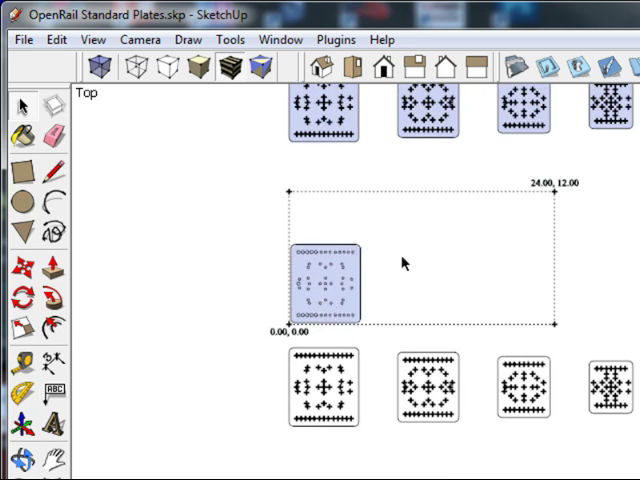
{"action": "mouse_move", "coordinate": [470, 248]}
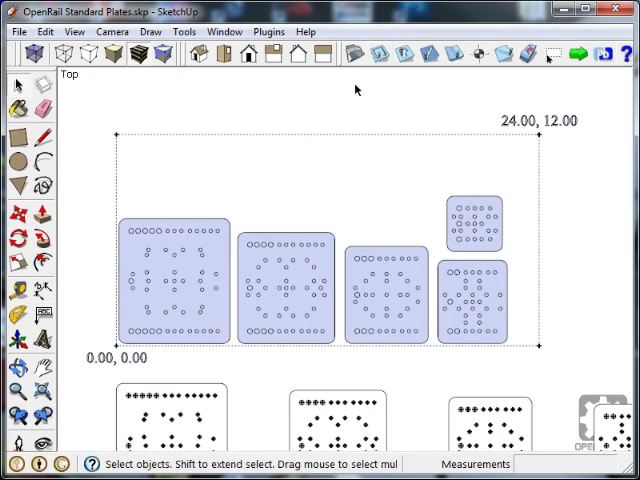
Step: Choose the SketchUCam Inside Cut tool to begin cutting the plate's holes
{"action": "left_click", "coordinate": [400, 55]}
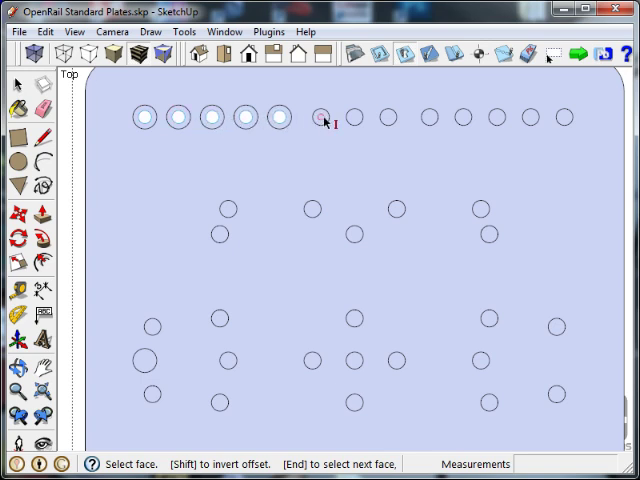
{"action": "mouse_move", "coordinate": [428, 123]}
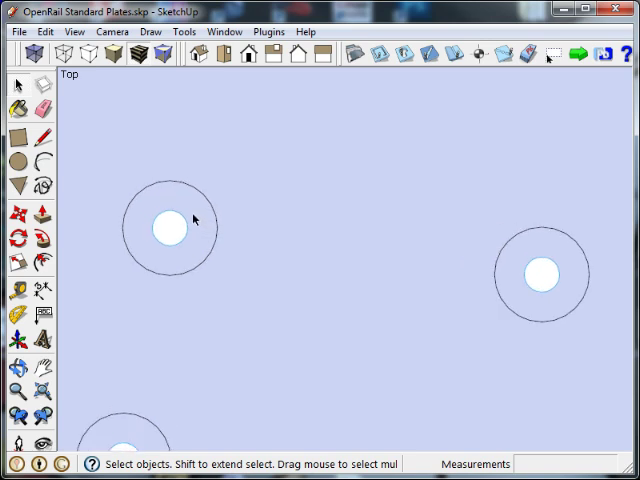
{"action": "mouse_move", "coordinate": [167, 216]}
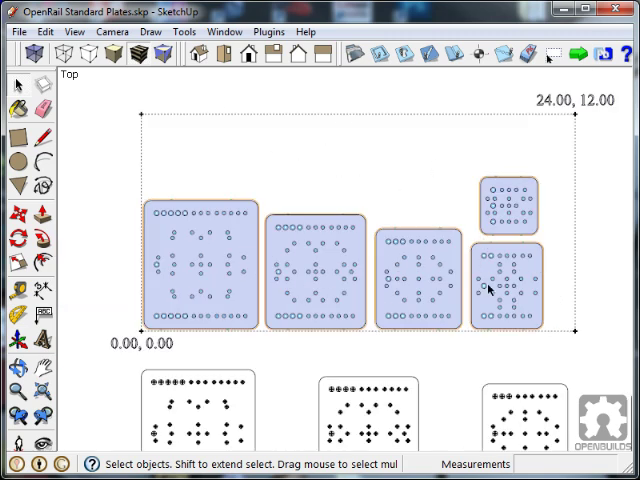
Step: Select a plate to copy into free space inside the safe area
{"action": "left_click", "coordinate": [505, 295]}
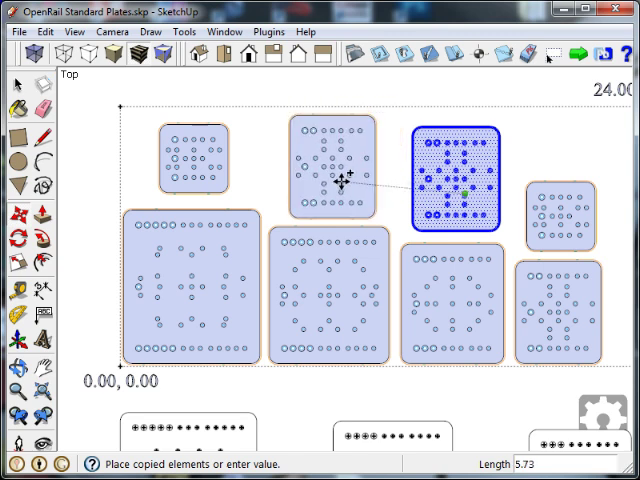
{"action": "mouse_move", "coordinate": [338, 192]}
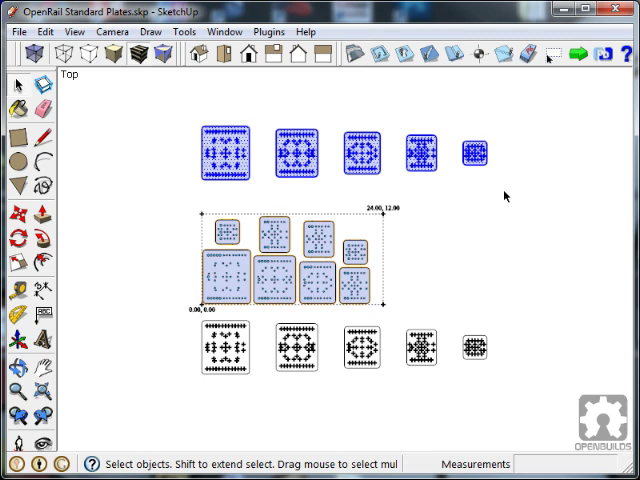
{"action": "left_click", "coordinate": [44, 31]}
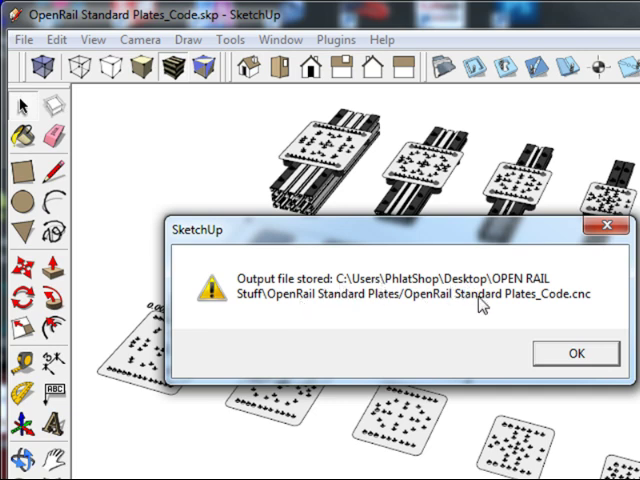
Step: Dismiss the 'Output file stored' notice to return to the nested plates
{"action": "left_click", "coordinate": [575, 353]}
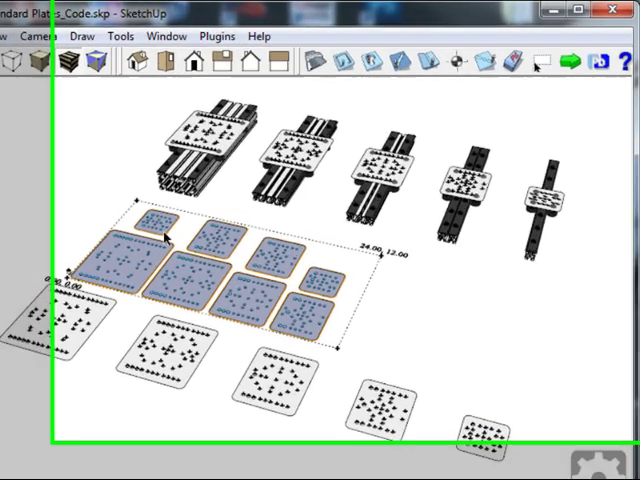
Step: Open the SketchUCam Plot GCode parameters from the Plugins menu
{"action": "left_click", "coordinate": [177, 39]}
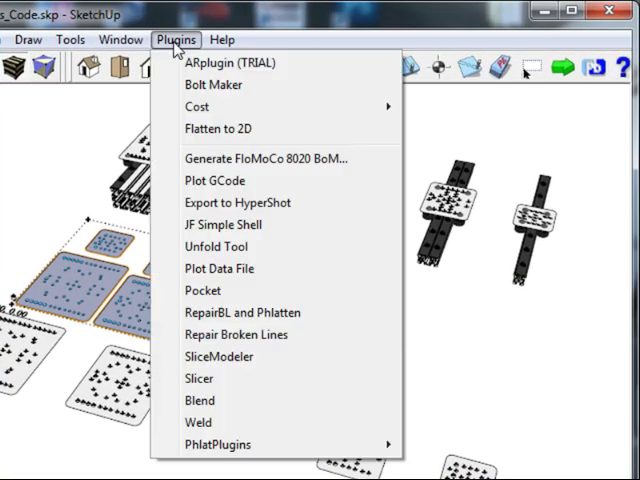
{"action": "mouse_move", "coordinate": [215, 181]}
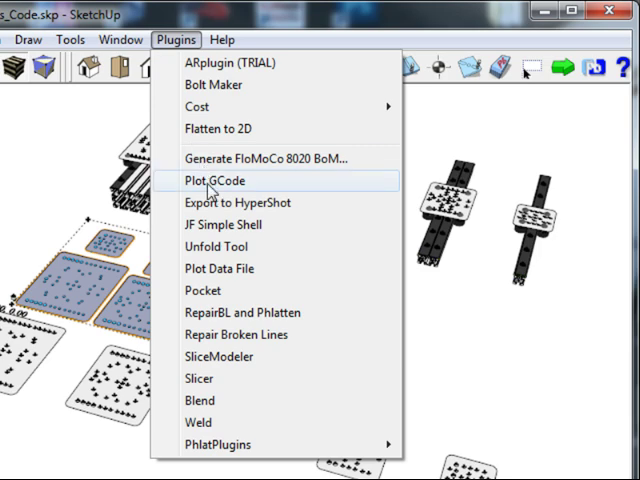
{"action": "left_click", "coordinate": [213, 180]}
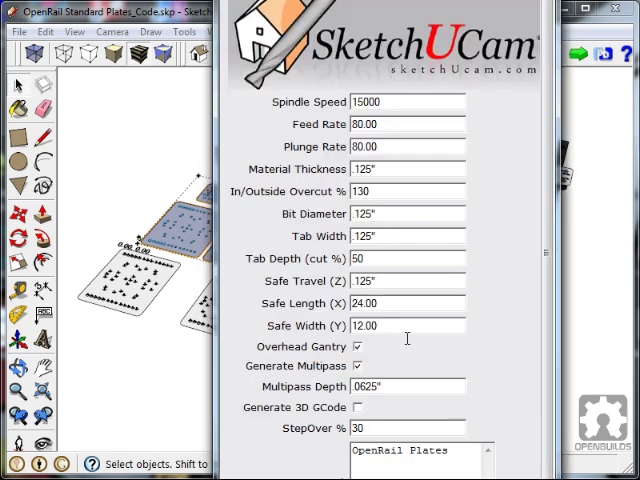
Step: Accept the G-code settings and replace the existing OpenRail Standard Plates_Code.cnc
{"action": "left_click", "coordinate": [18, 31]}
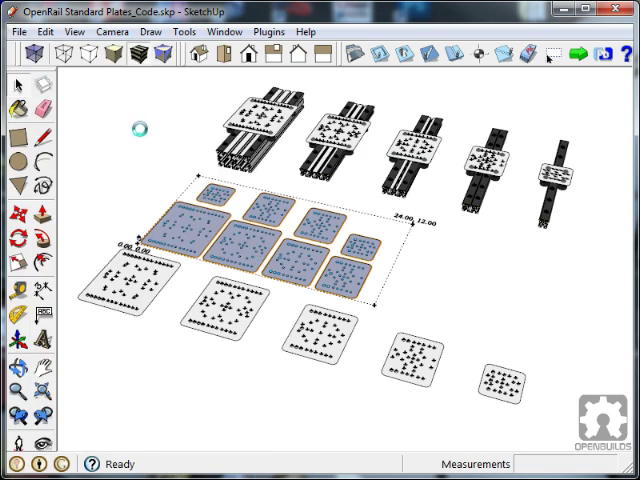
{"action": "mouse_move", "coordinate": [462, 305]}
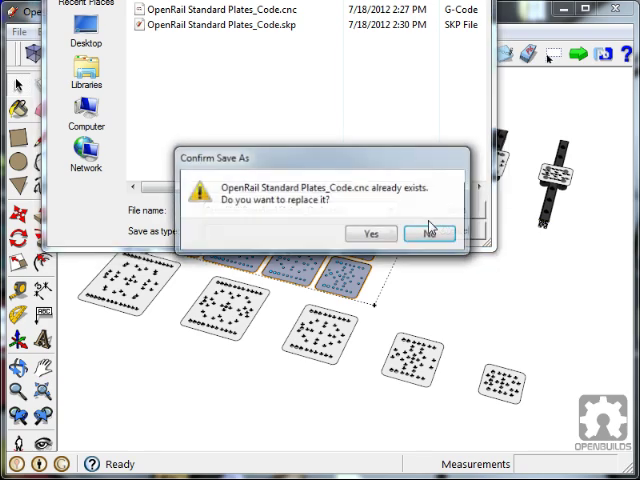
{"action": "left_click", "coordinate": [370, 233]}
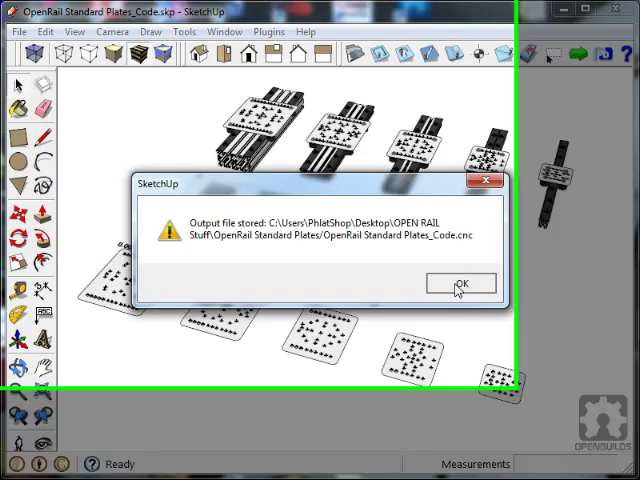
{"action": "left_click", "coordinate": [459, 283]}
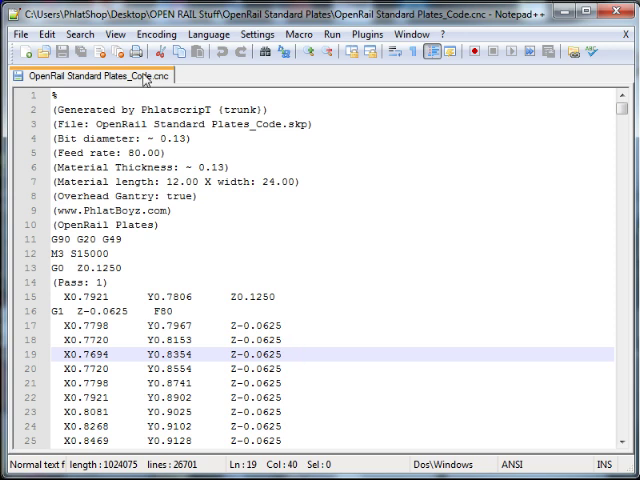
{"action": "mouse_move", "coordinate": [243, 253]}
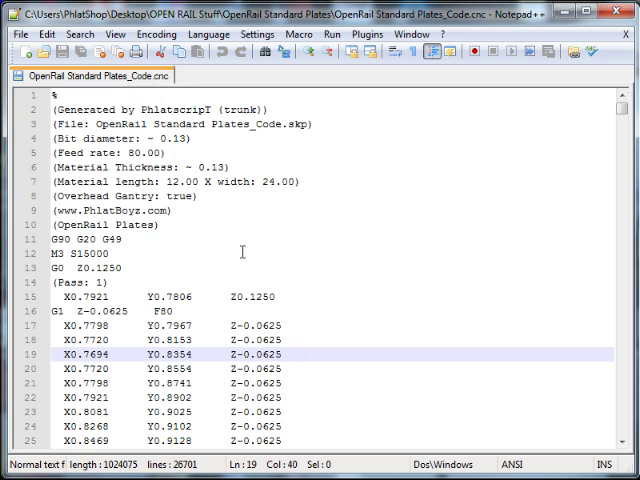
{"action": "scroll", "scroll_direction": "down", "scroll_amount": 3}
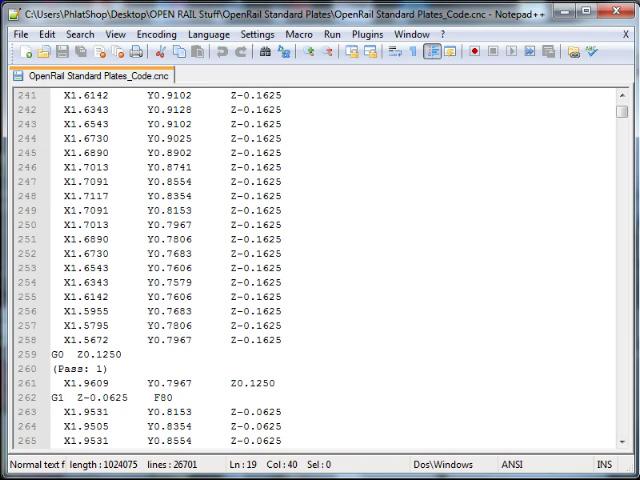
{"action": "scroll", "scroll_direction": "down", "scroll_amount": 3}
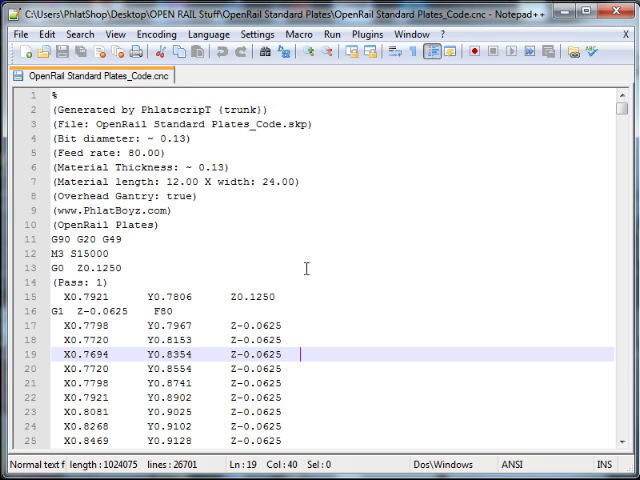
{"action": "mouse_move", "coordinate": [352, 420]}
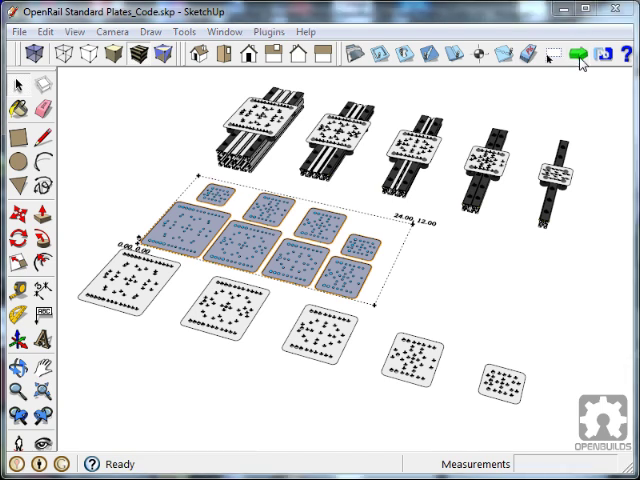
Step: Generate G-code and save it as OpenRail Standard Plates_Code.cnc
{"action": "left_click", "coordinate": [573, 57]}
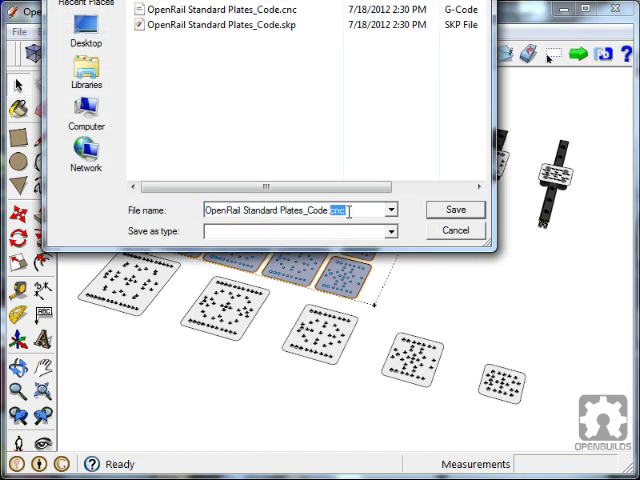
{"action": "left_click", "coordinate": [455, 210]}
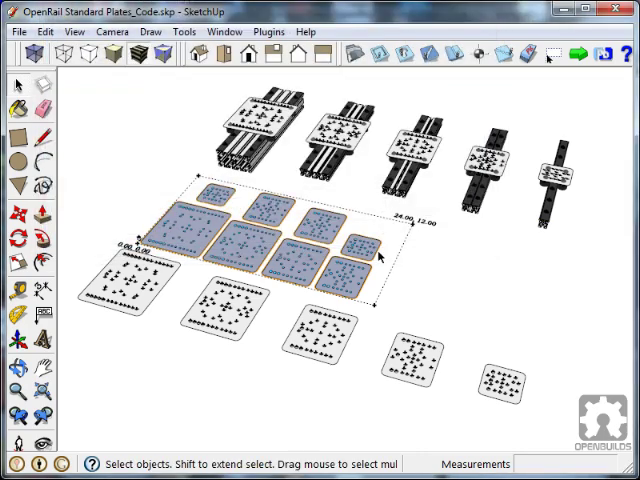